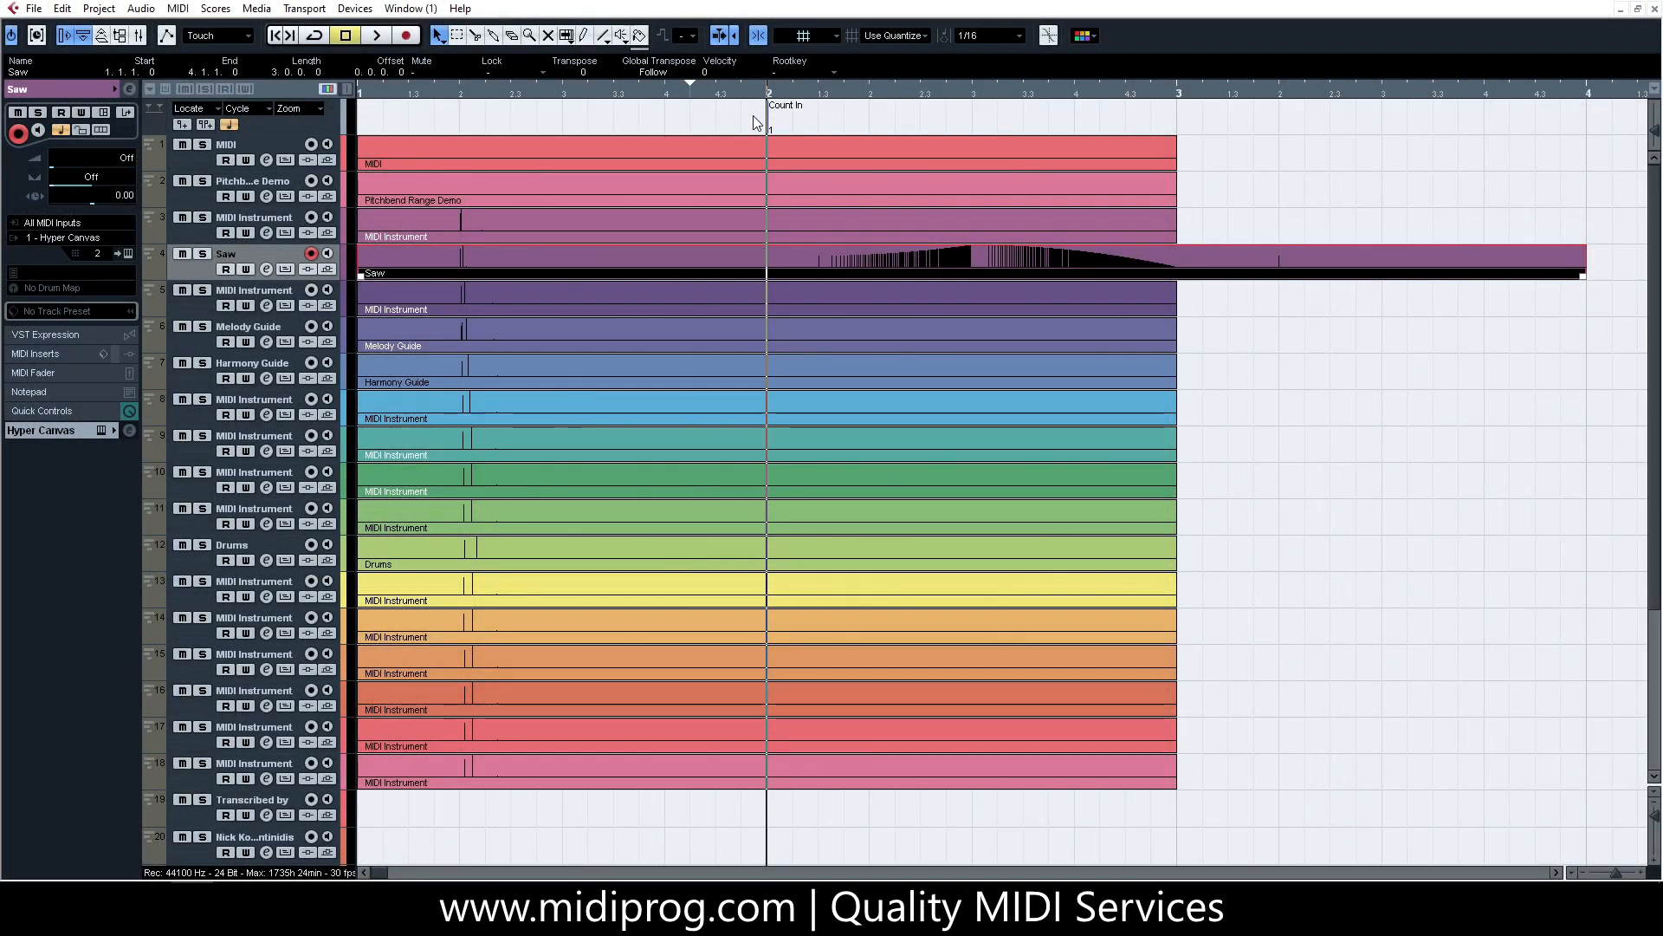
mouse_move(739, 180)
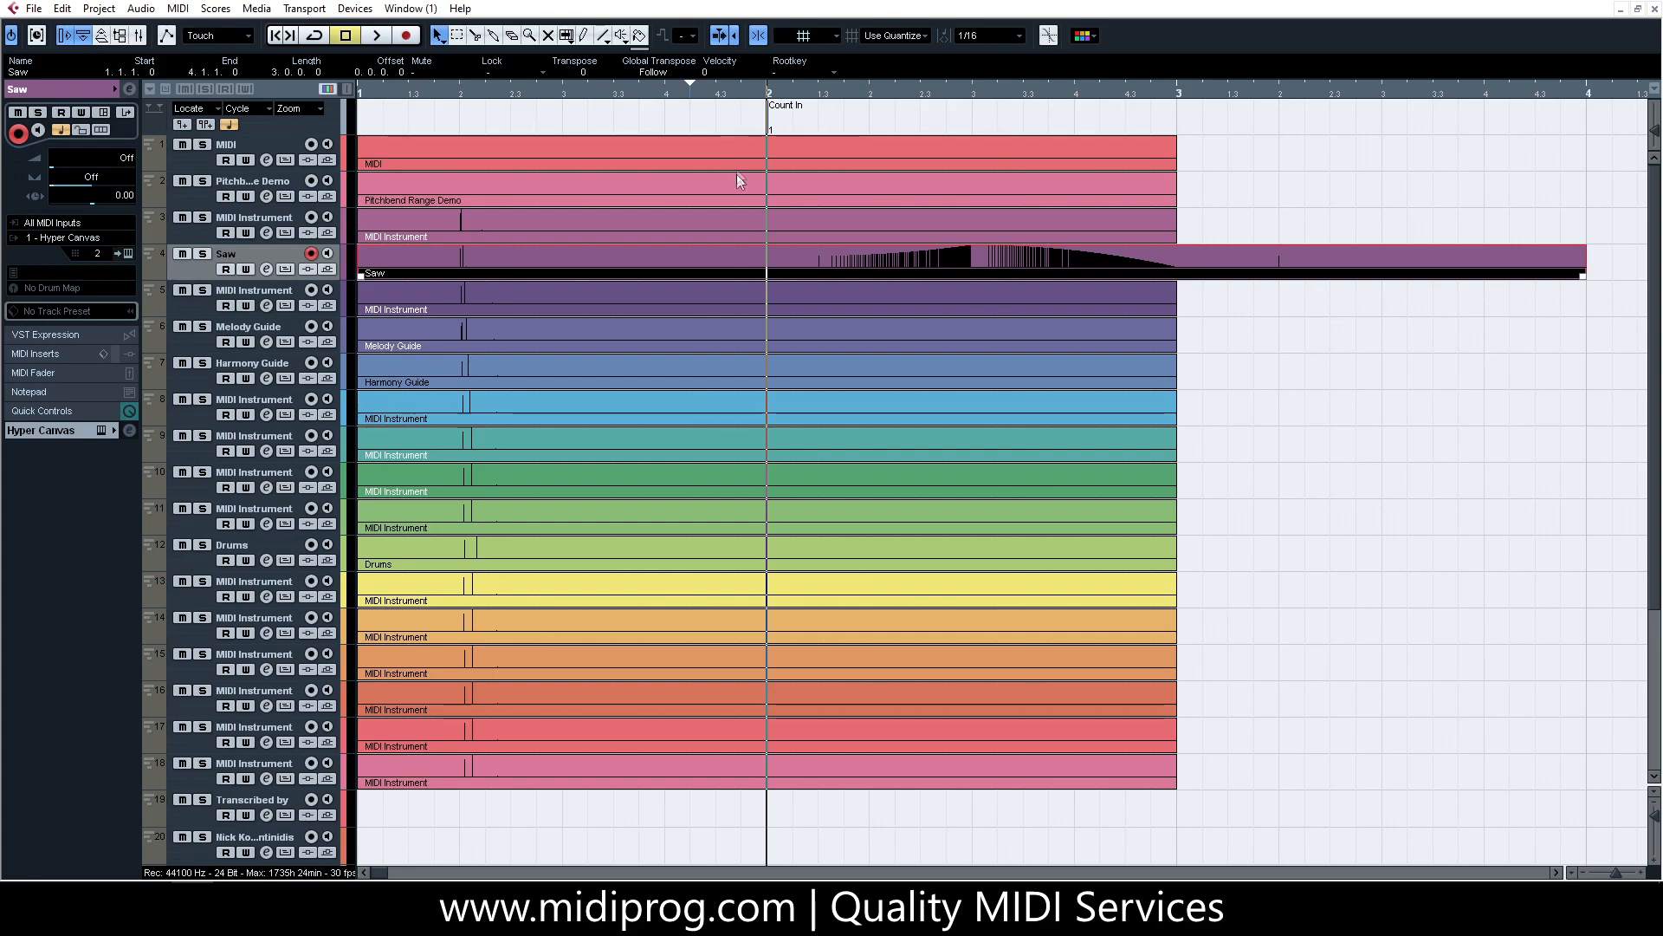
mouse_move(732, 264)
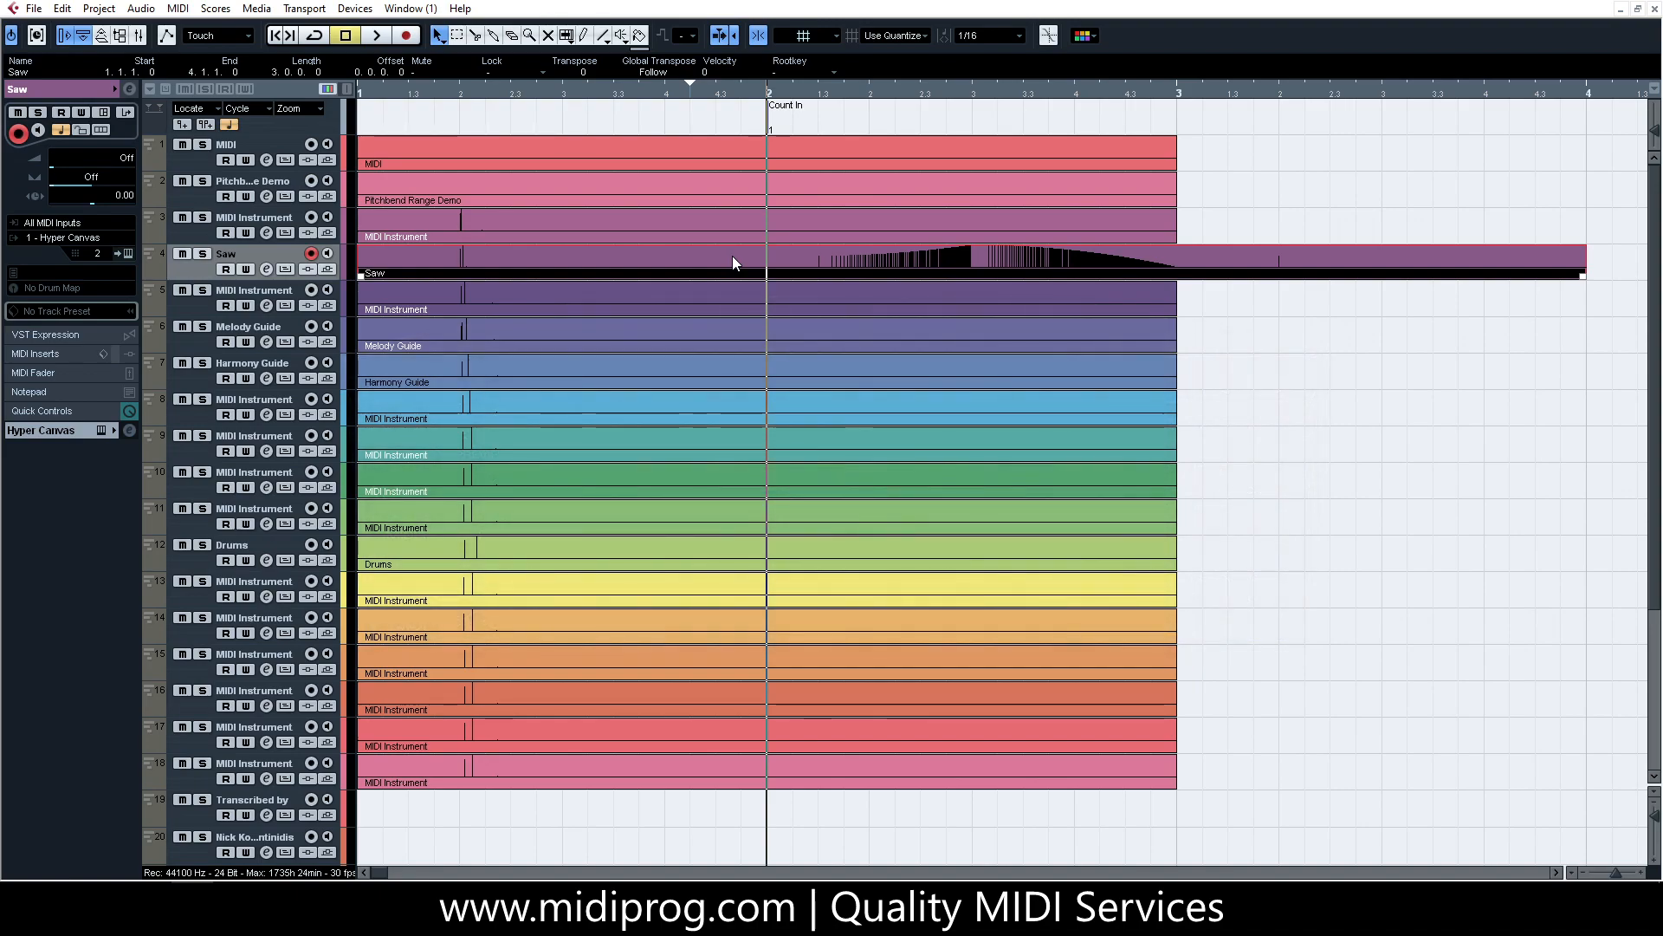
Step: Open the Saw part in the Key Editor and list the controller lane types
double_click(736, 261)
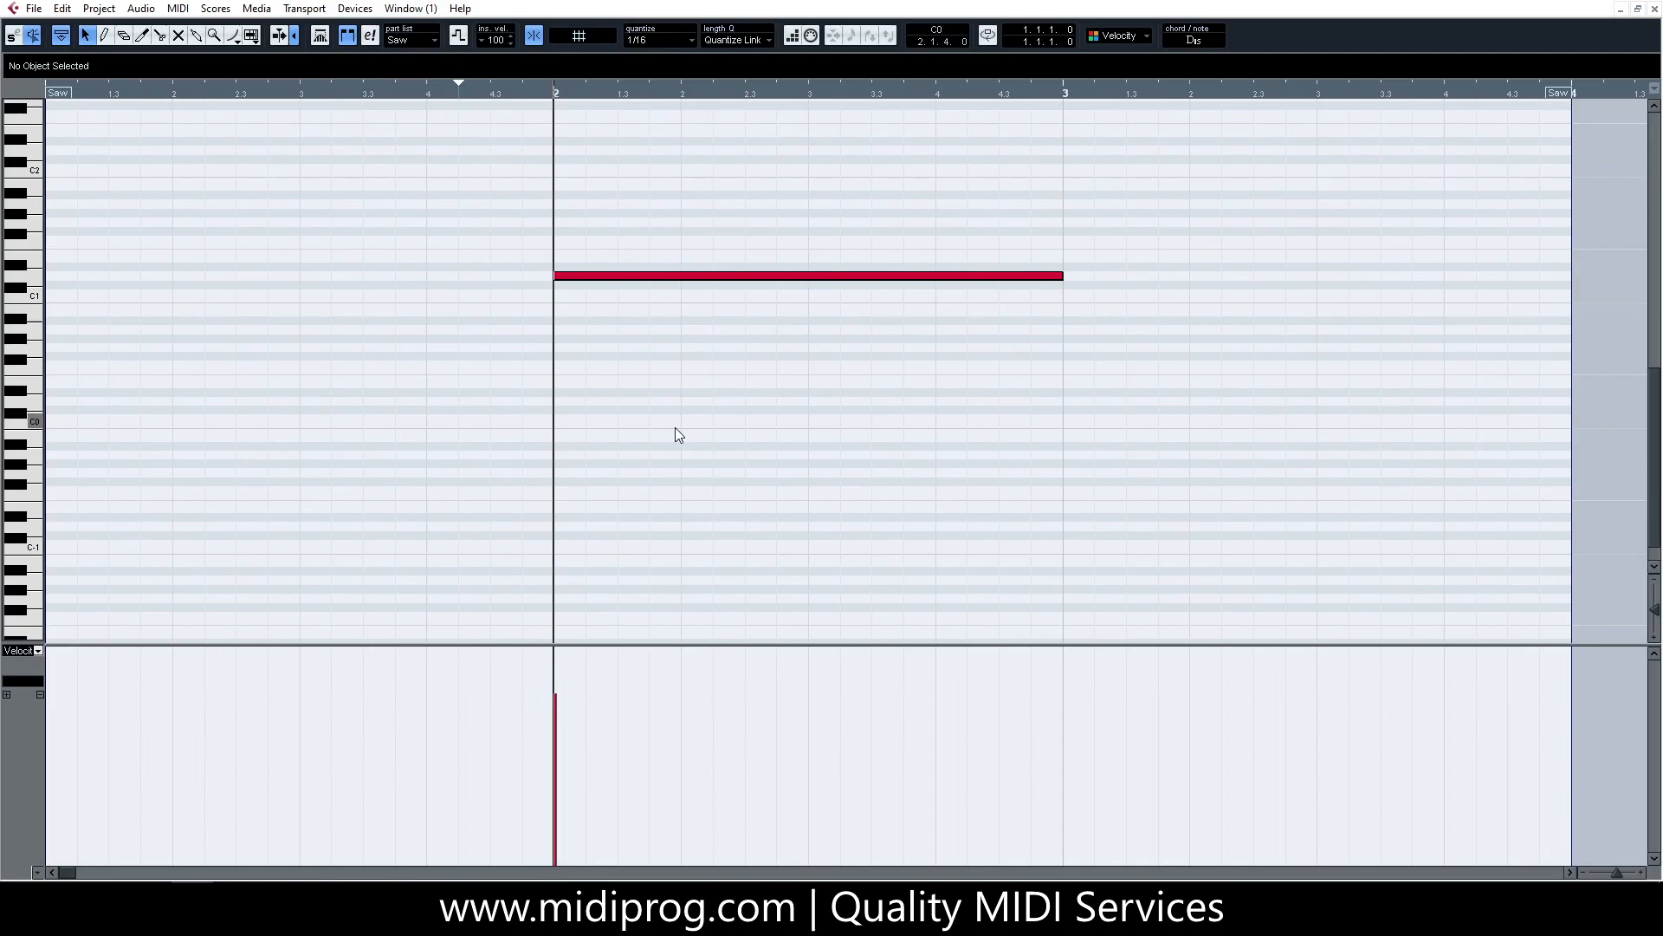
left_click(21, 651)
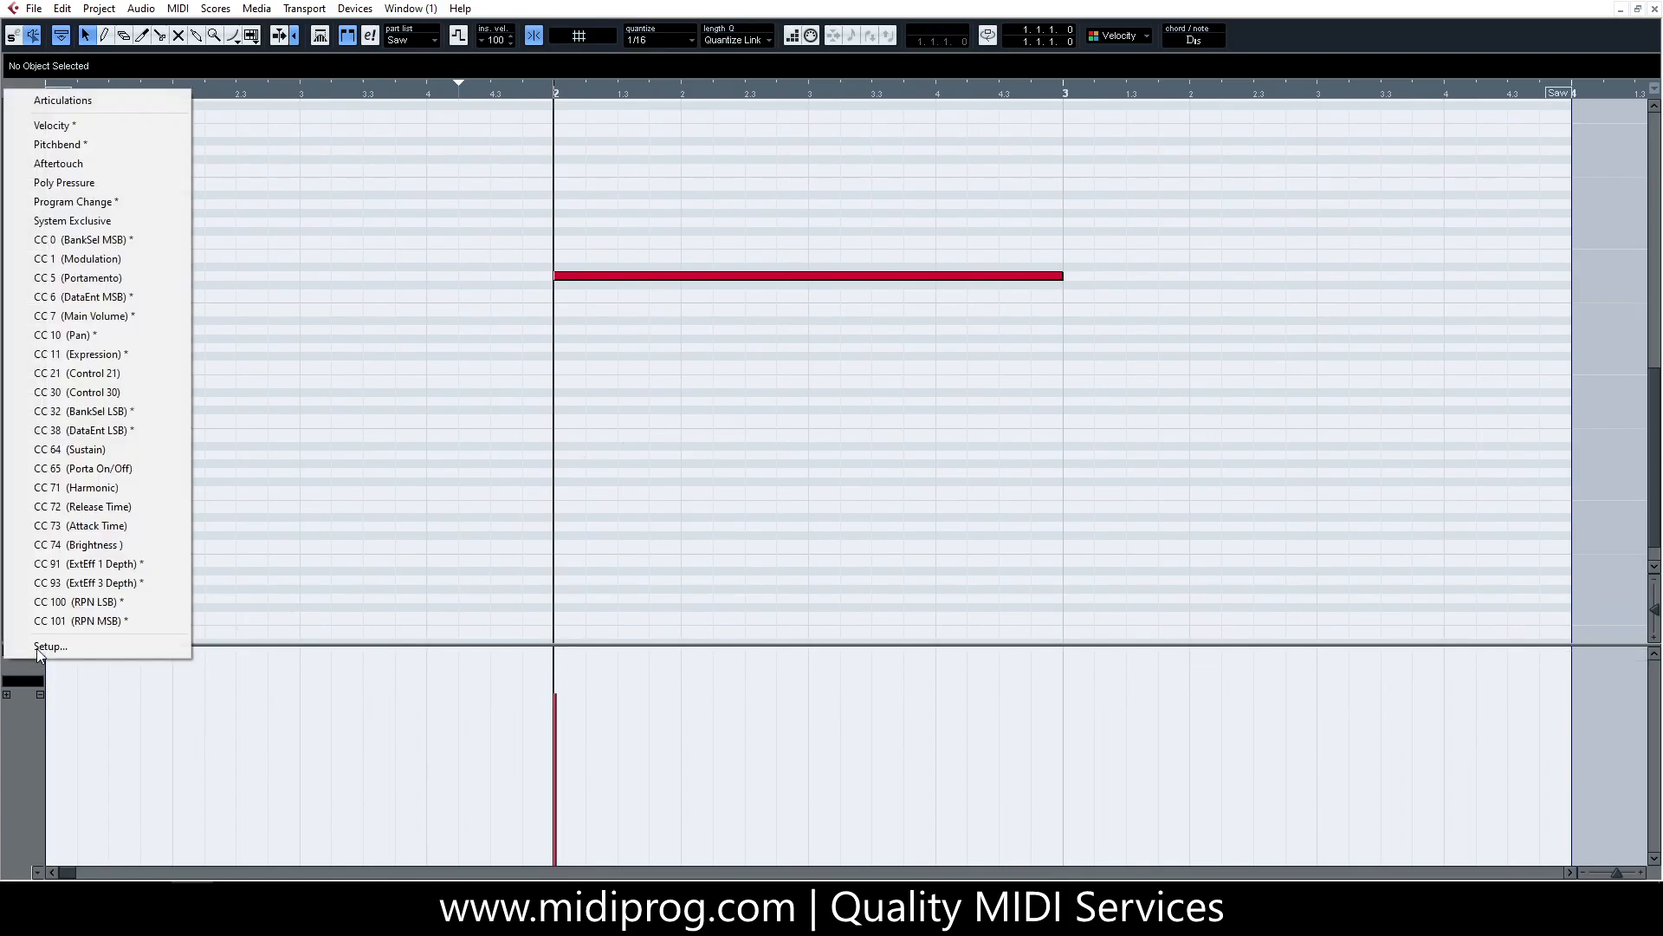
mouse_move(95, 145)
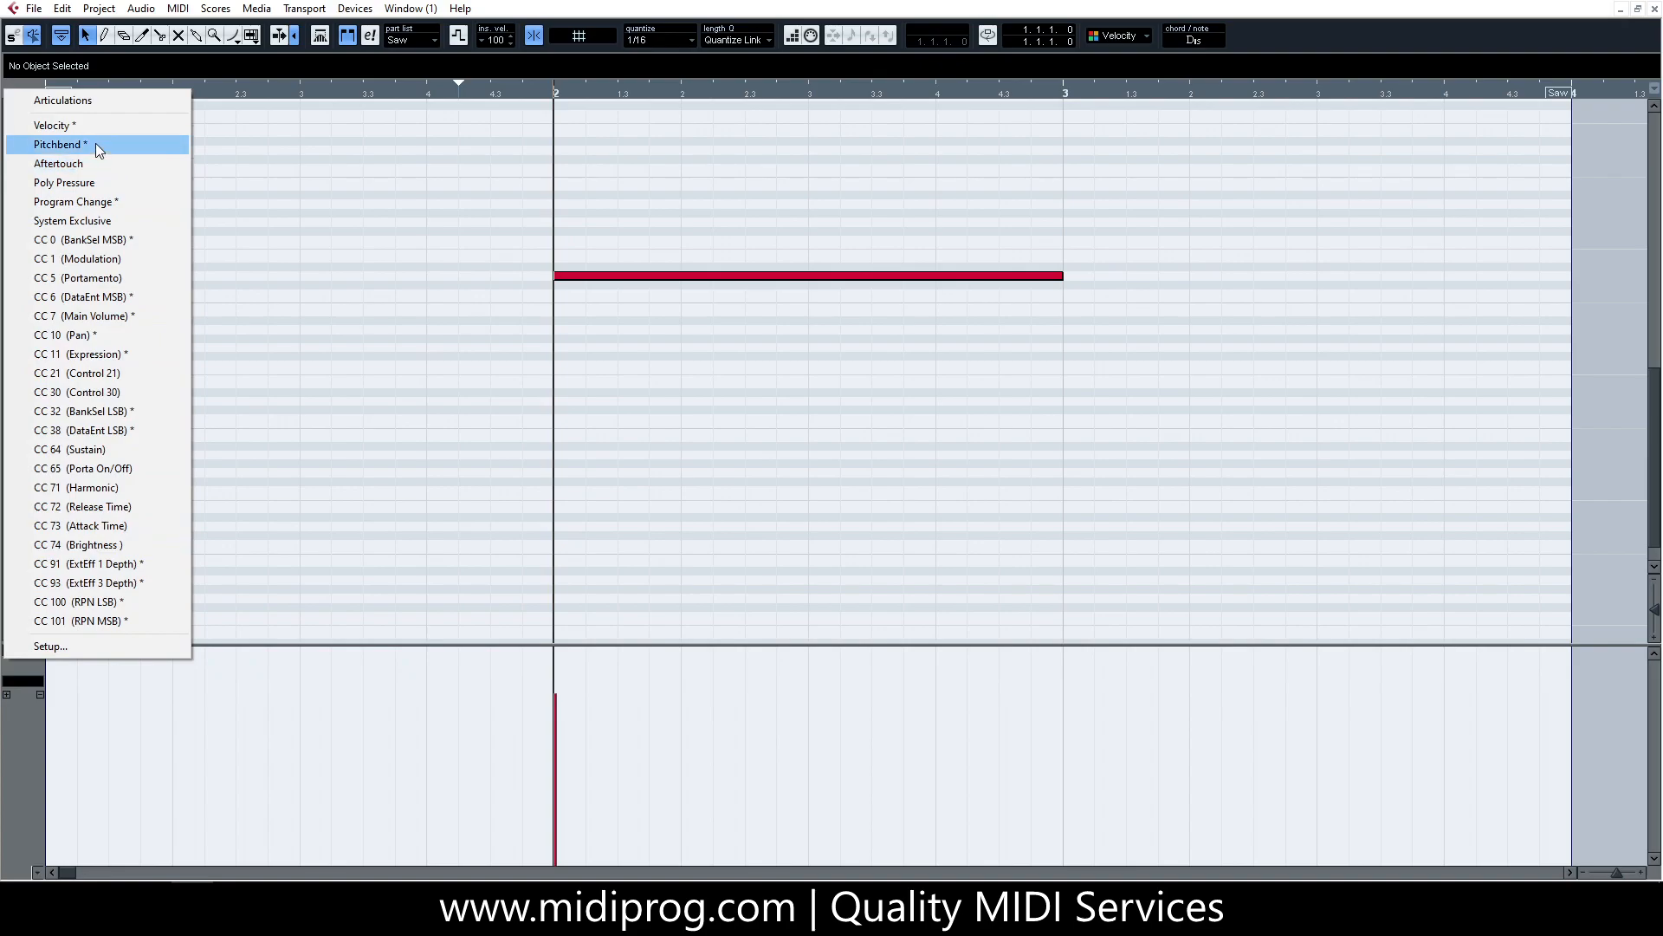
left_click(57, 145)
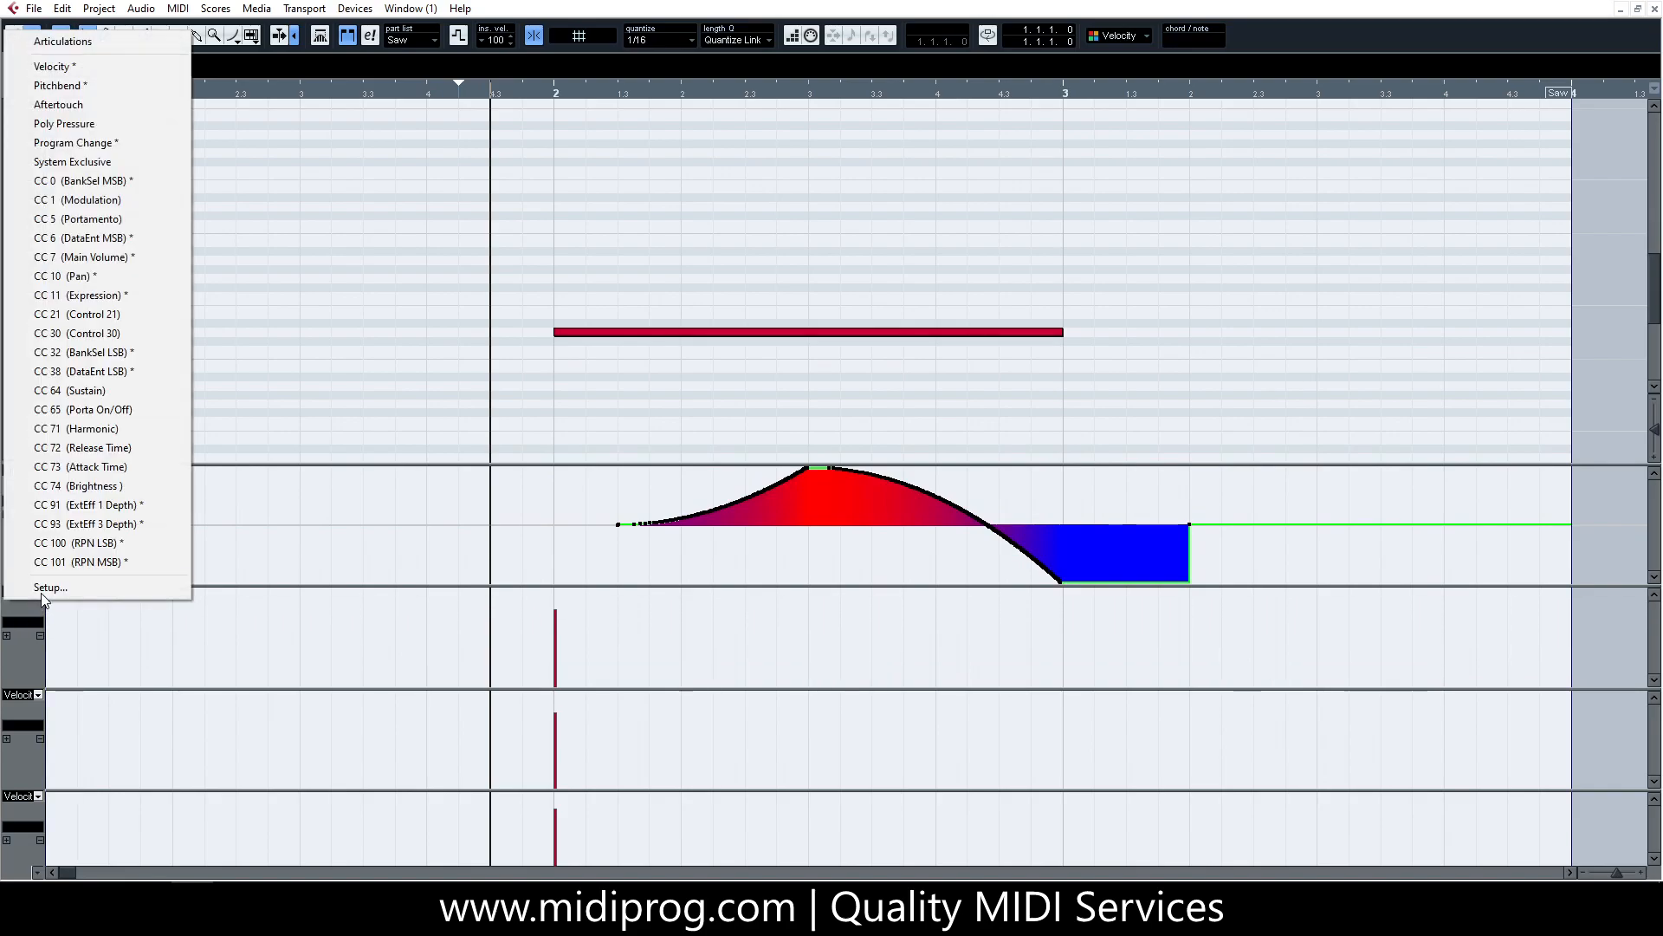
Step: Assign the lower lanes to CC101 RPN MSB, CC100 RPN LSB and CC6 Data Entry
left_click(80, 561)
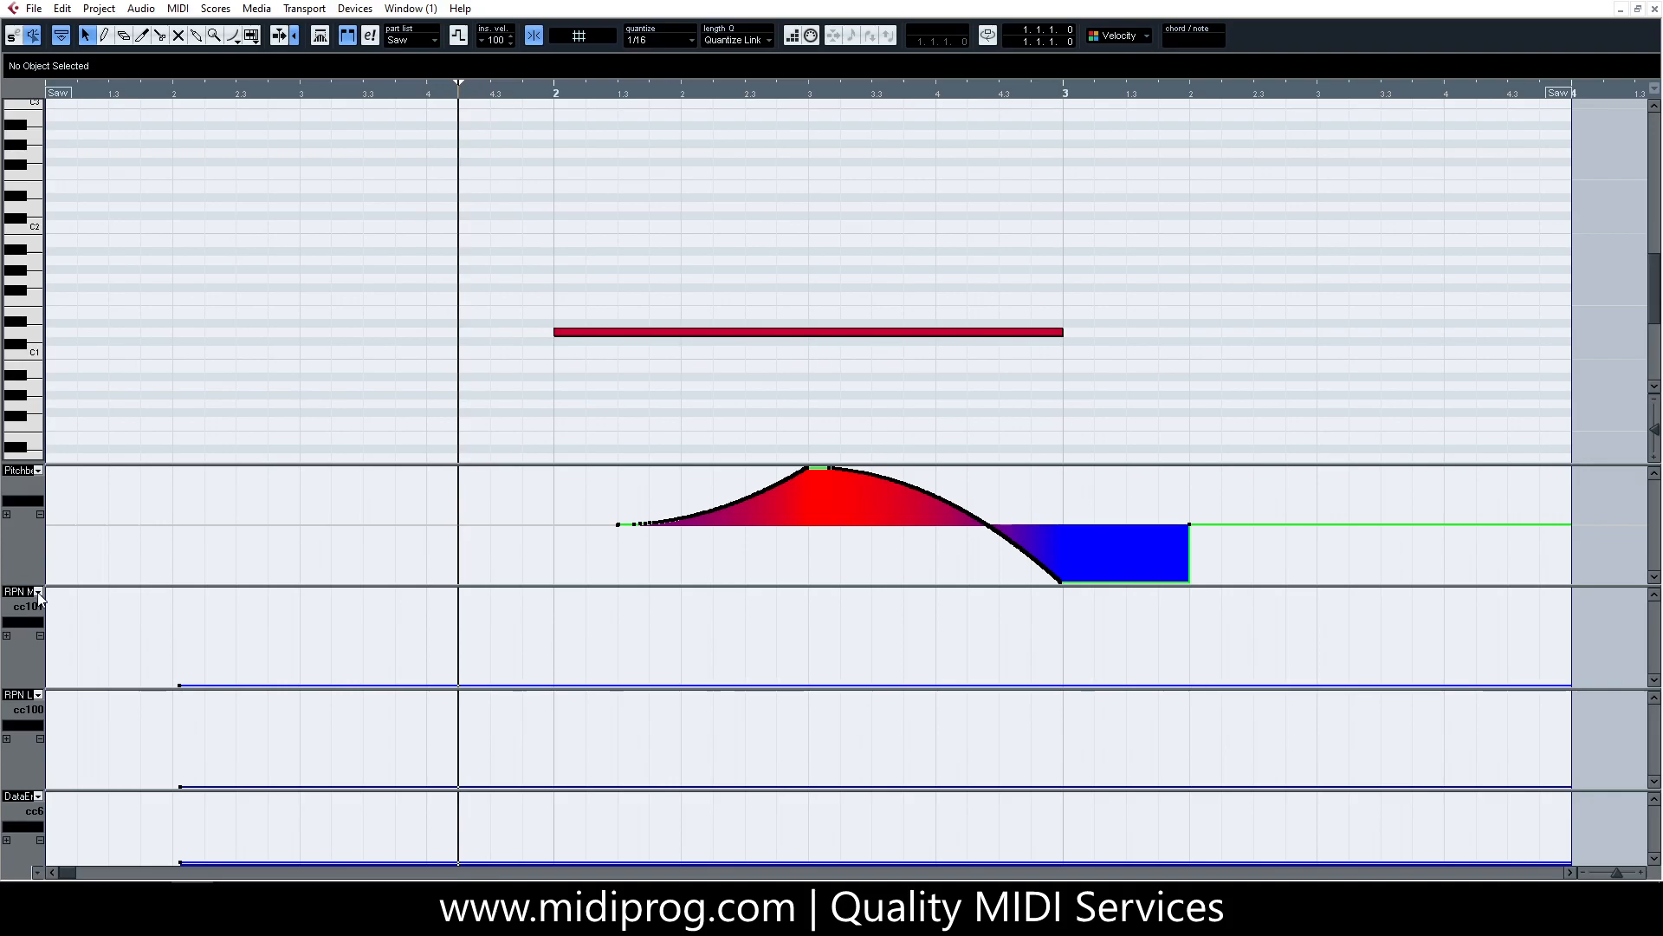
left_click(21, 590)
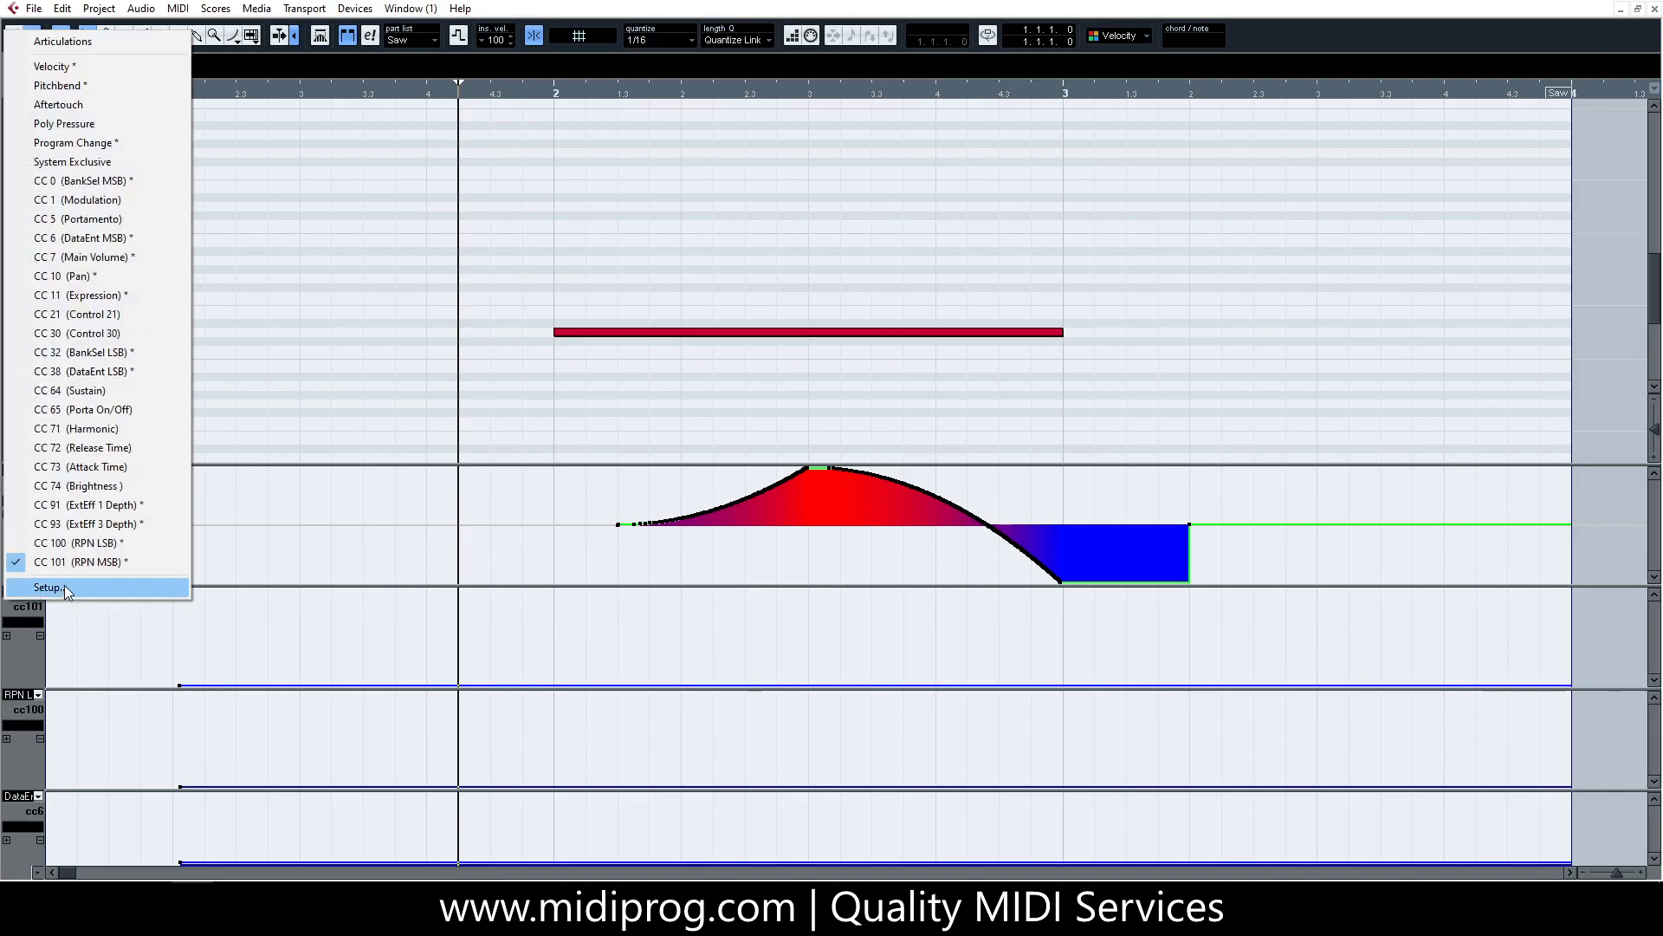
left_click(48, 587)
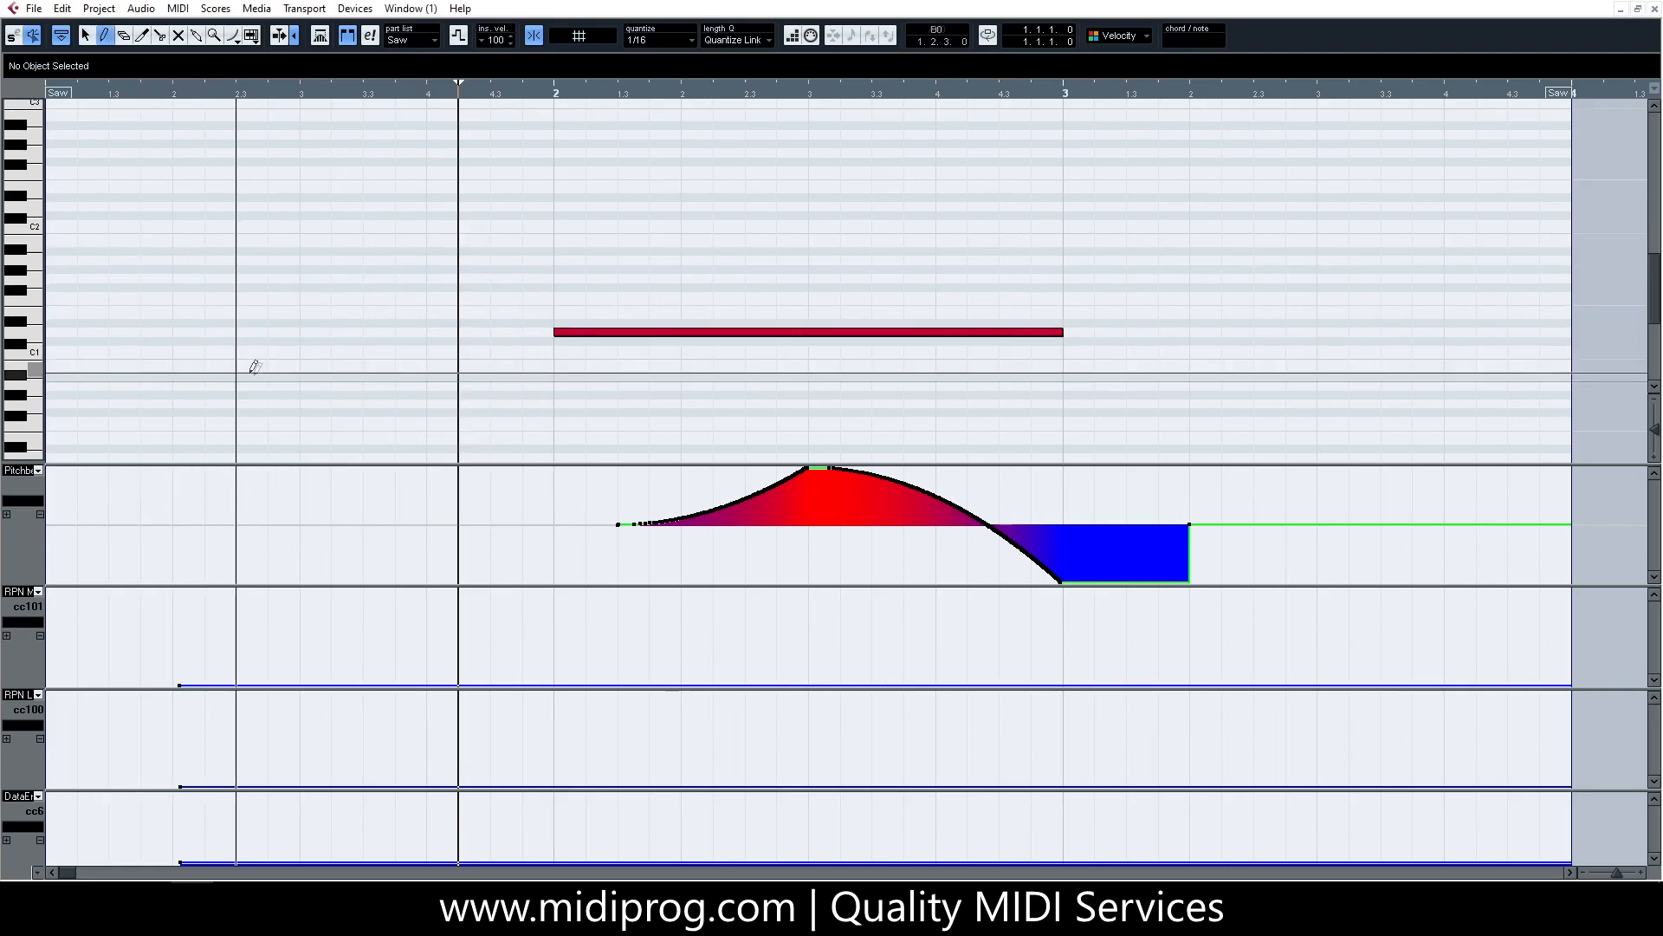
mouse_move(476, 674)
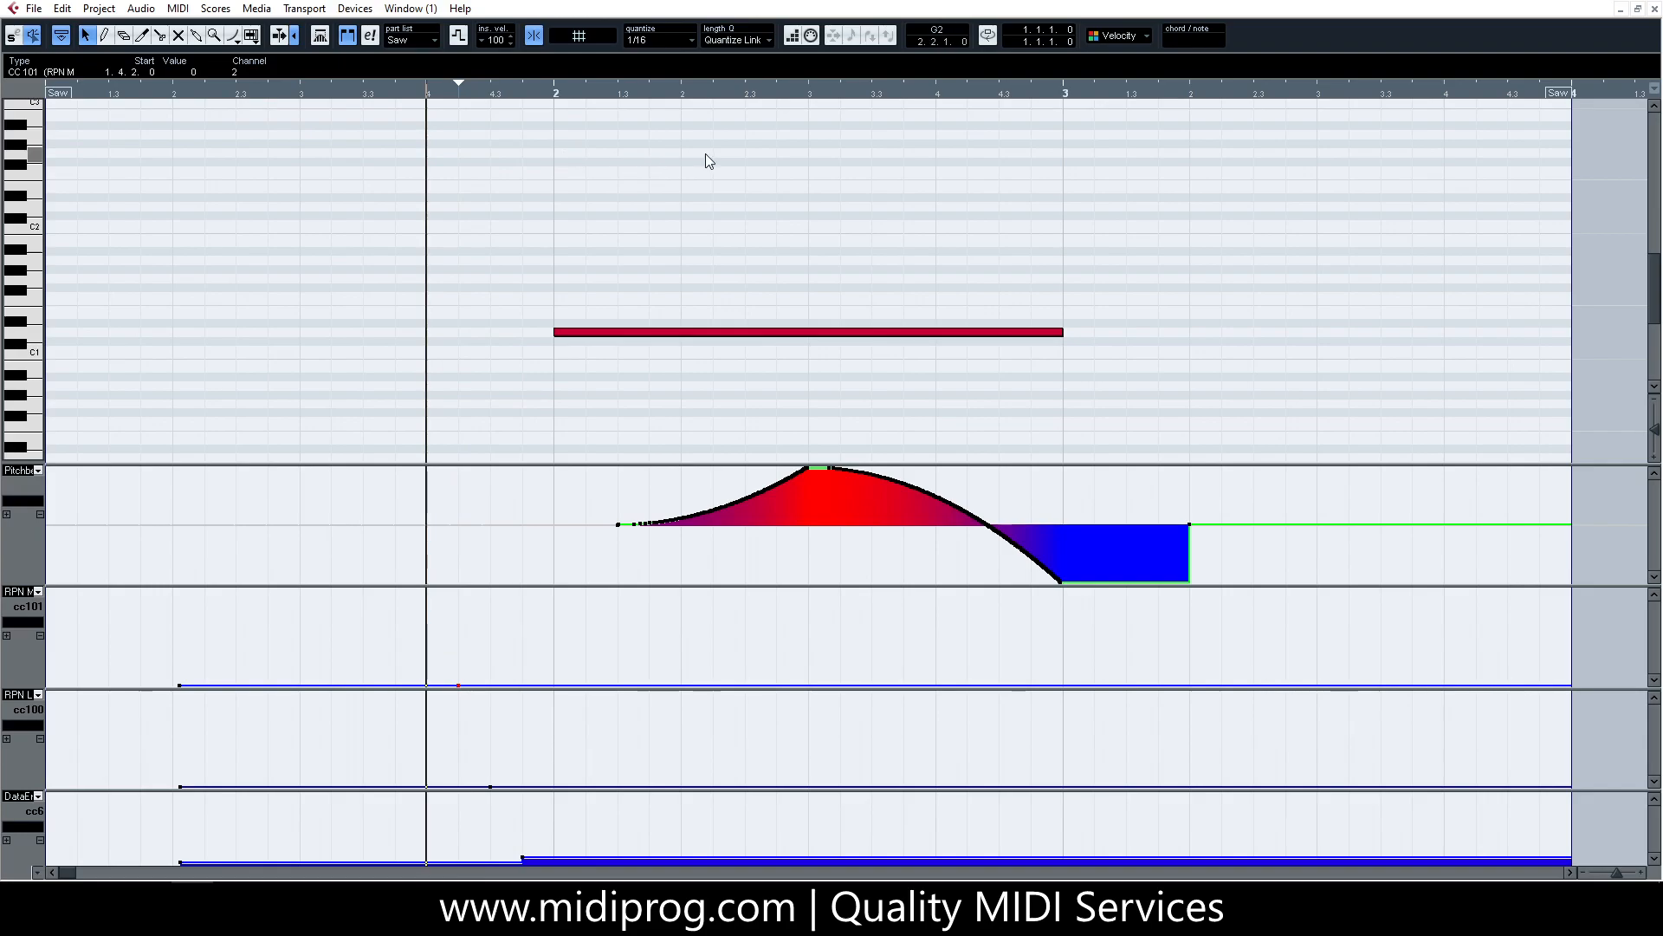
mouse_move(1328, 231)
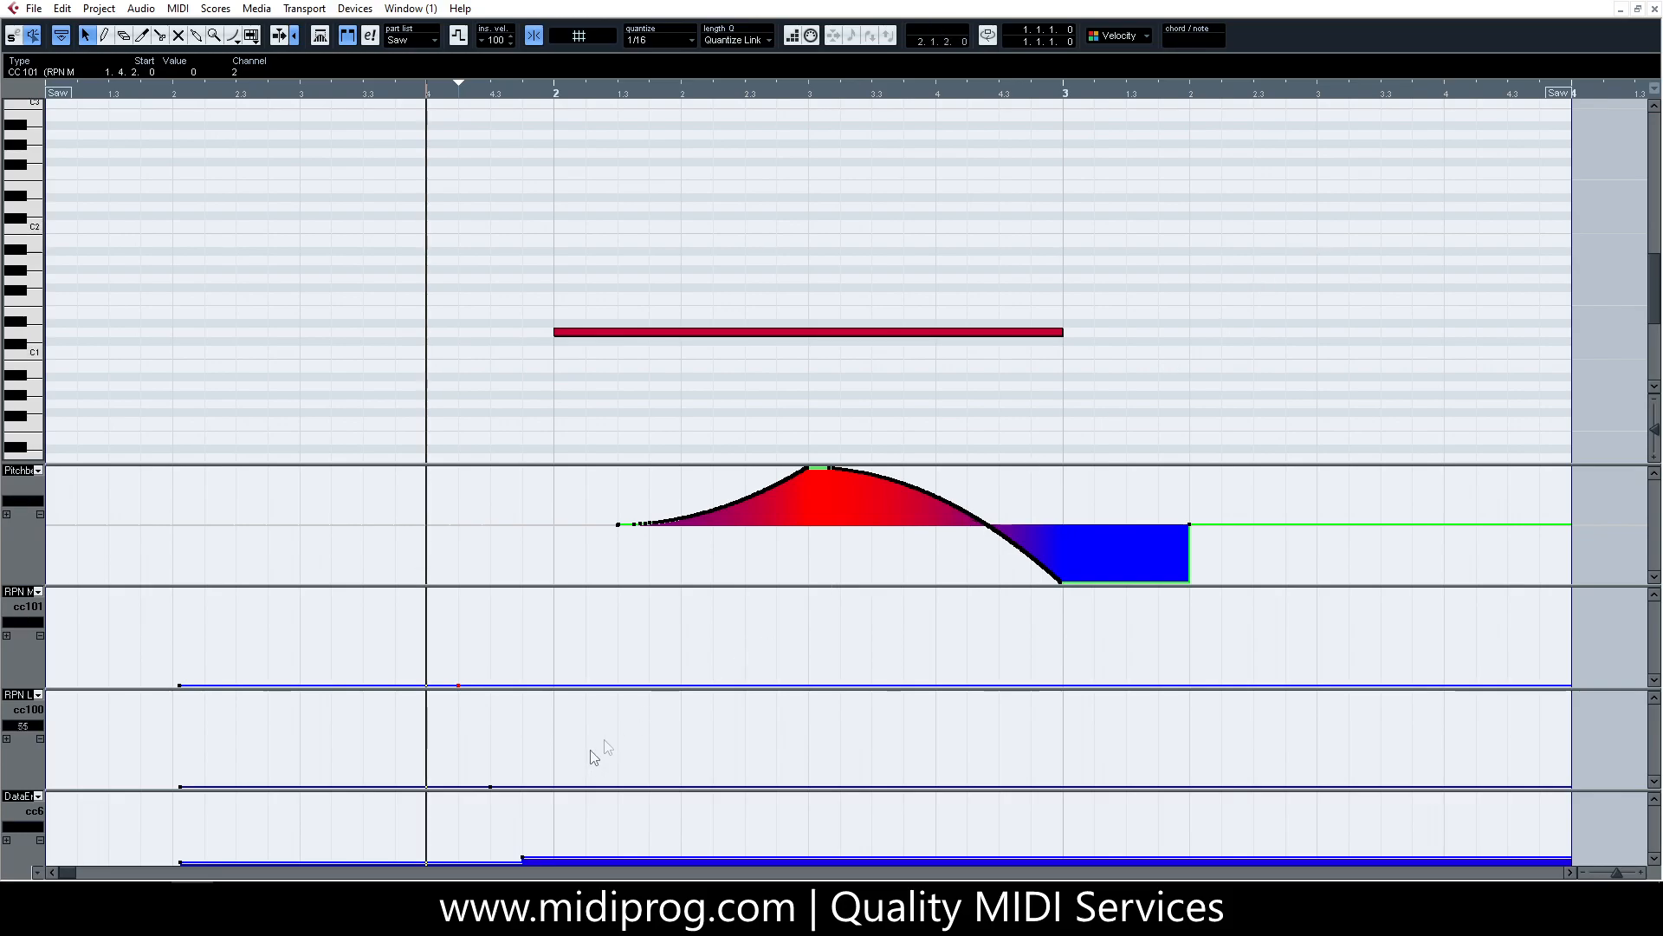
Step: Deselect the newly drawn CC101, CC100 and CC6 events before bar 2
left_click(475, 372)
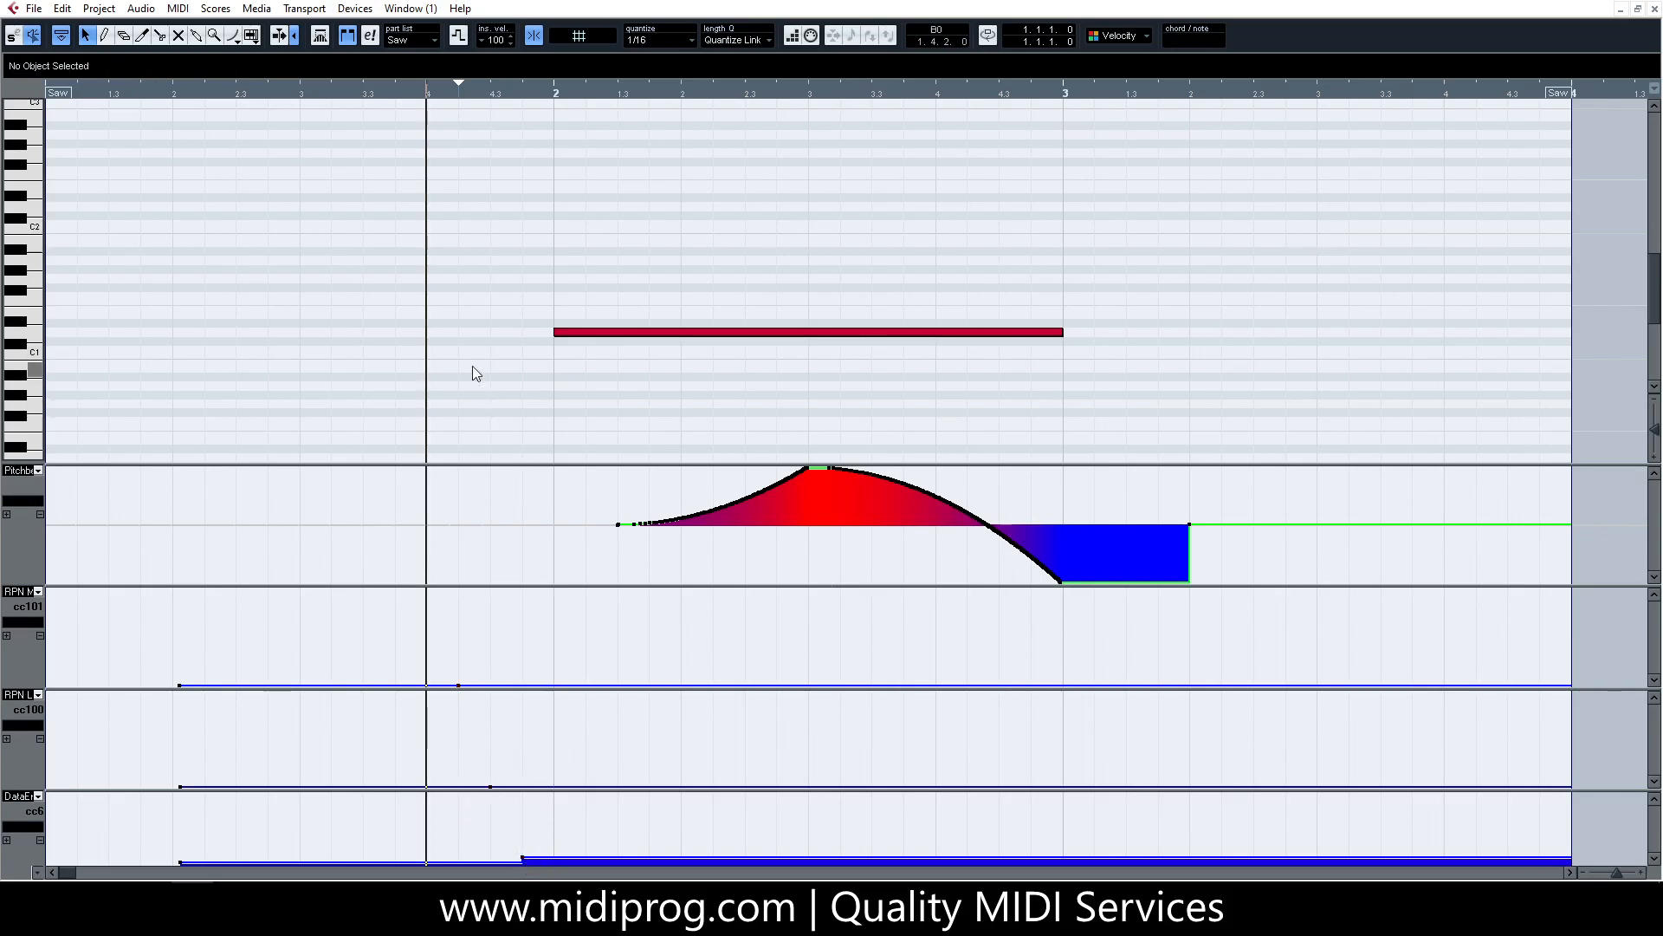